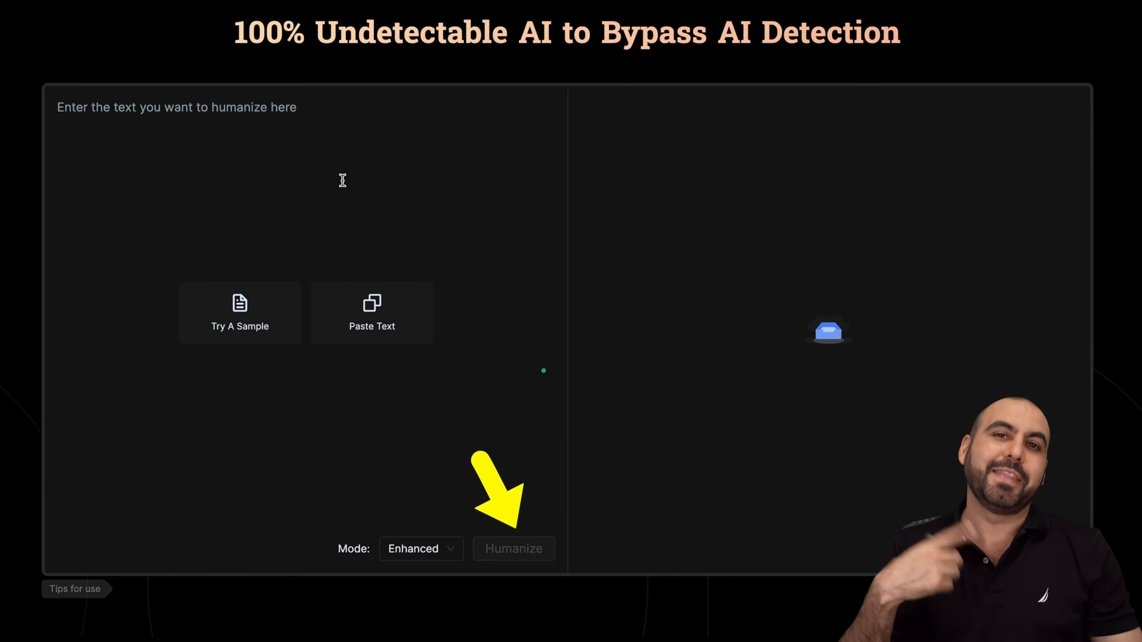
# Step: Copy ChatGPT's full 539-word WW1-versus-WW2 fighter pilot comparison response
pyautogui.scroll(3)
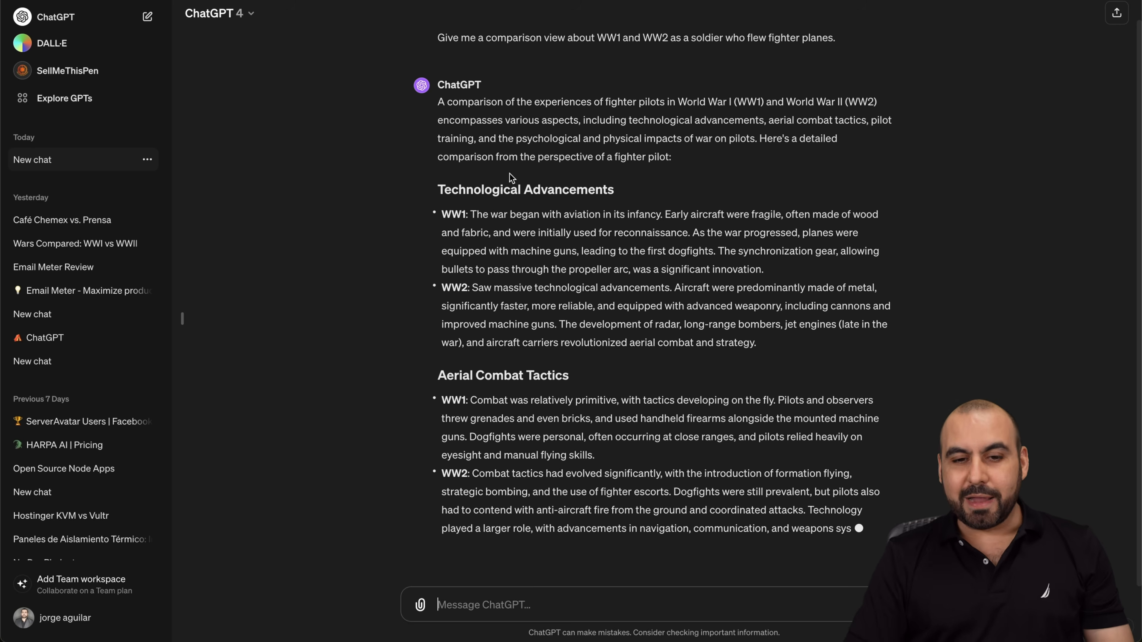
pyautogui.scroll(-3)
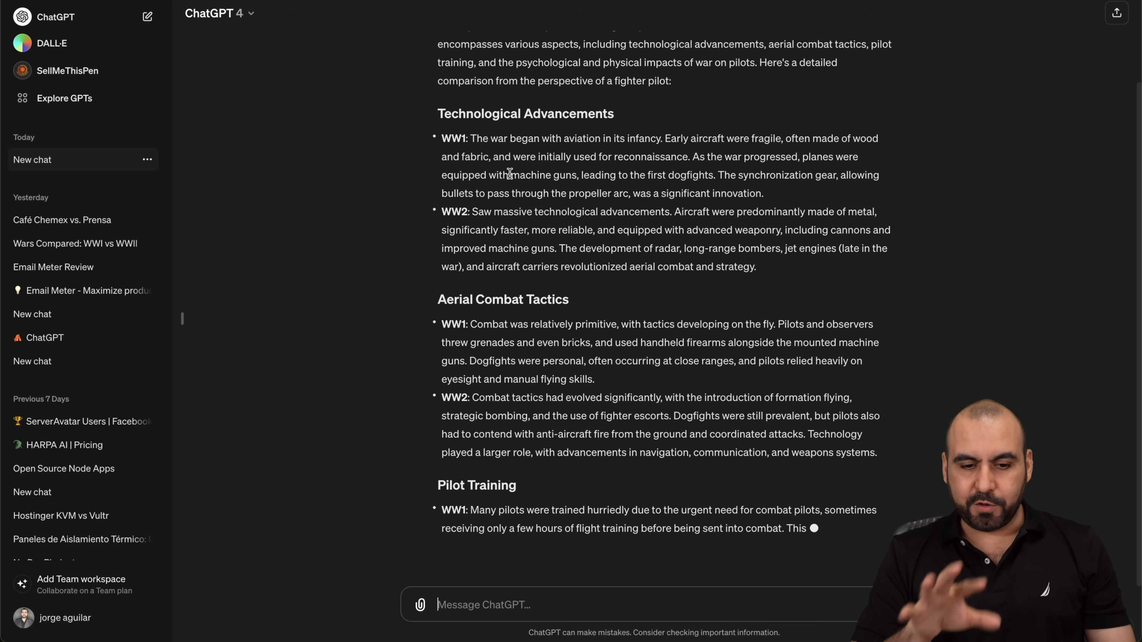
pyautogui.scroll(-3)
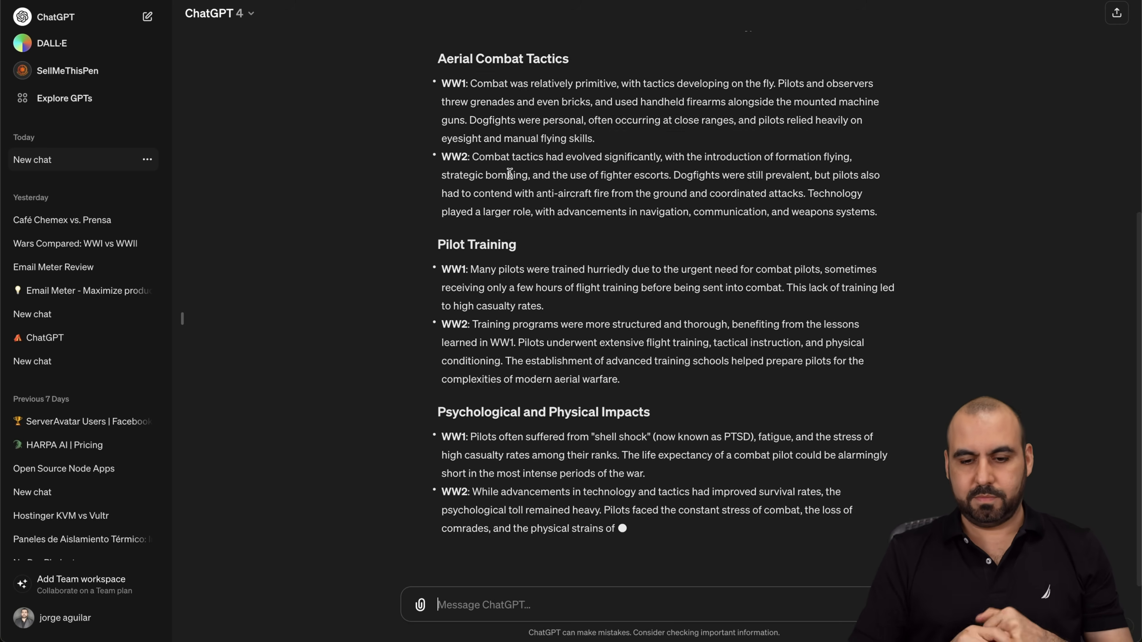
pyautogui.scroll(-3)
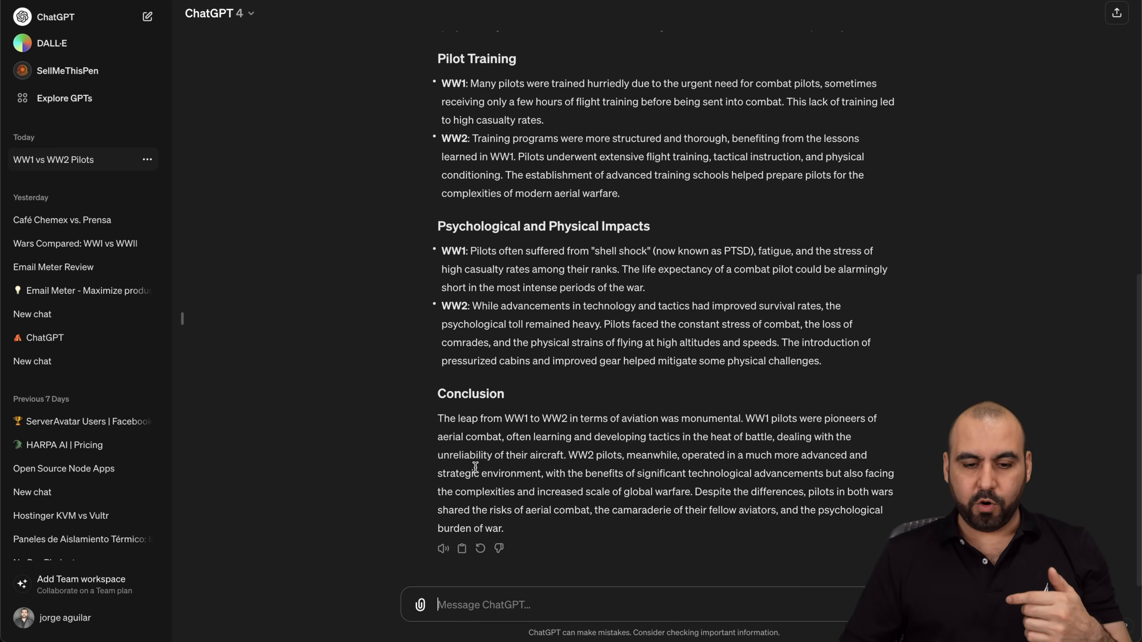
pyautogui.click(462, 548)
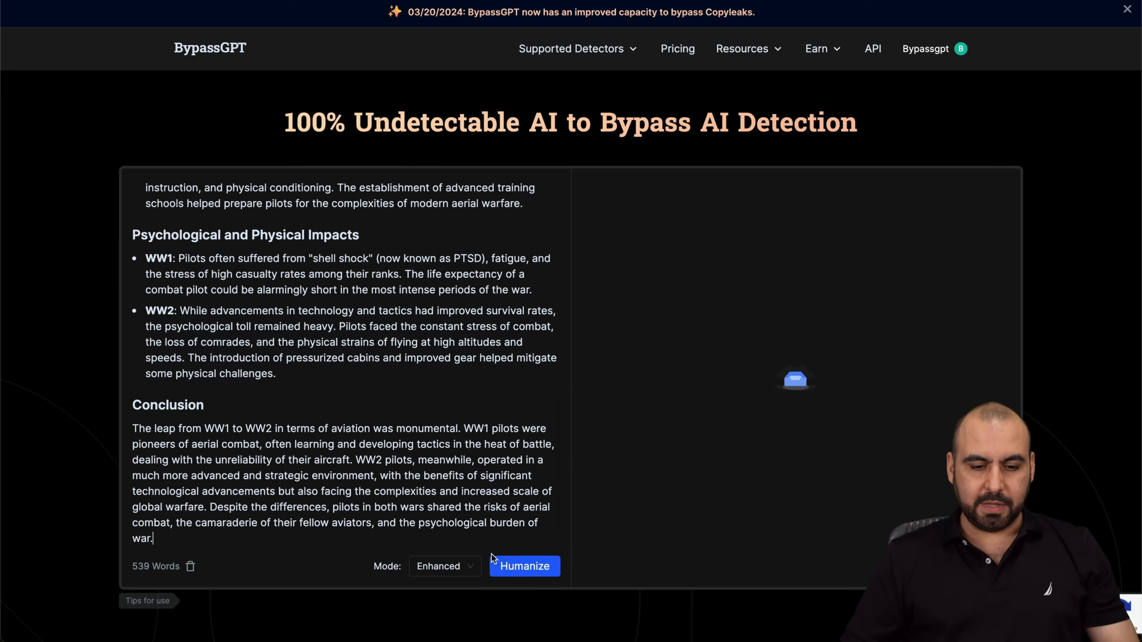
# Step: Humanize the pasted pilot essay in Enhanced mode, yielding a 673-word rewrite
pyautogui.click(523, 565)
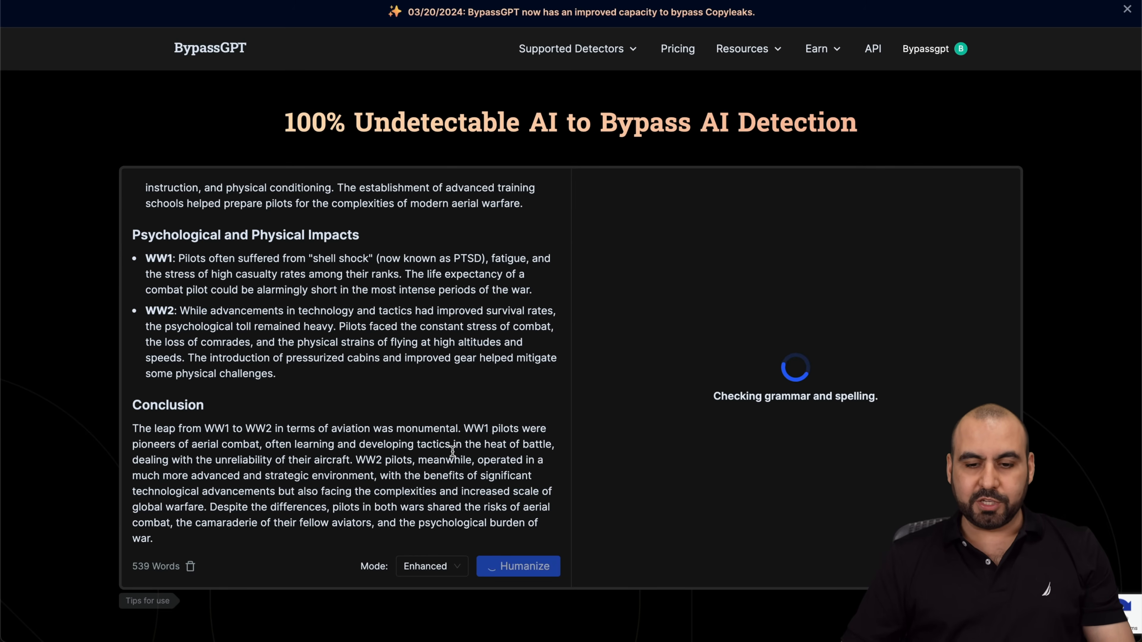
pyautogui.moveTo(778, 444)
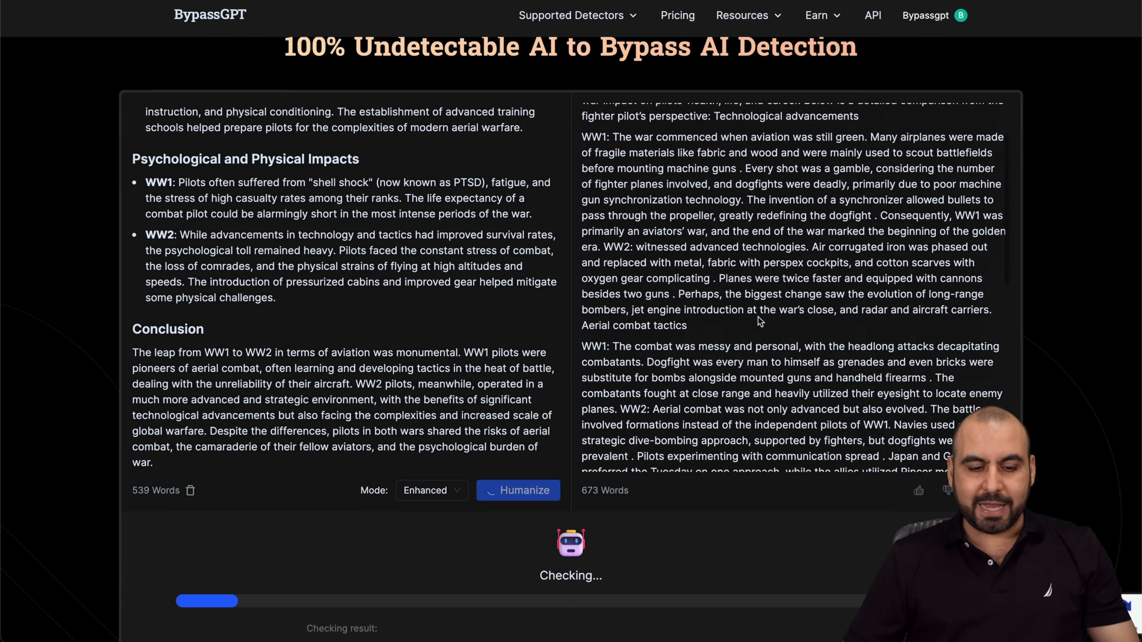
pyautogui.scroll(-3)
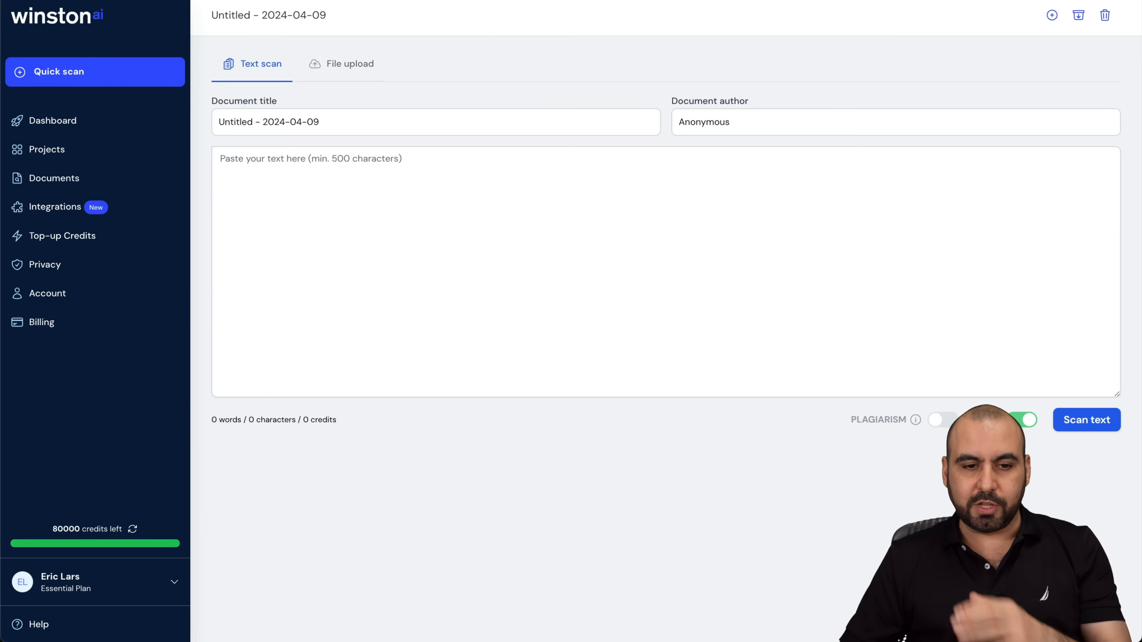
# Step: Scan the original 525-word ChatGPT essay in Winston AI's text scan box
pyautogui.click(332, 190)
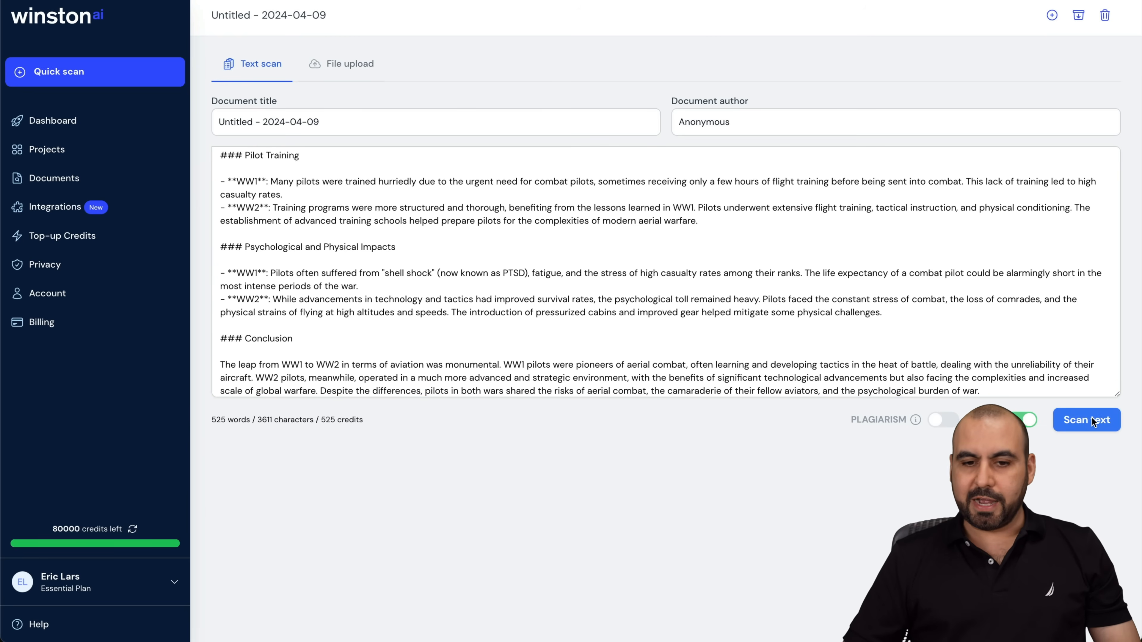
pyautogui.click(1086, 420)
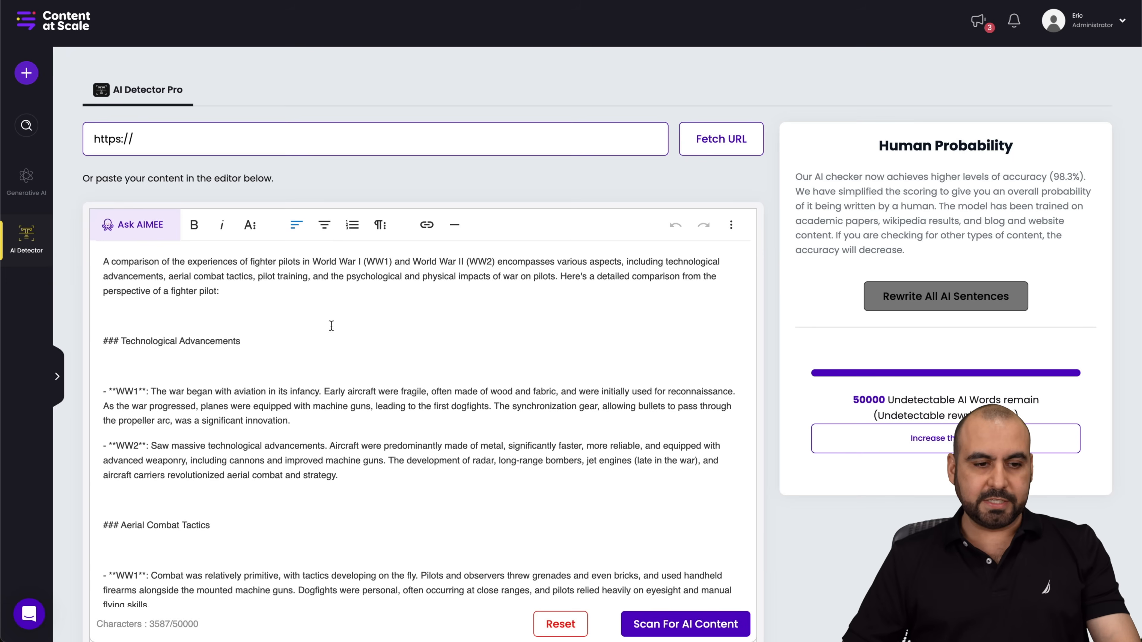
# Step: Scan the original essay in Content at Scale, then start an Originality.ai scan titled 'testtest'
pyautogui.click(684, 624)
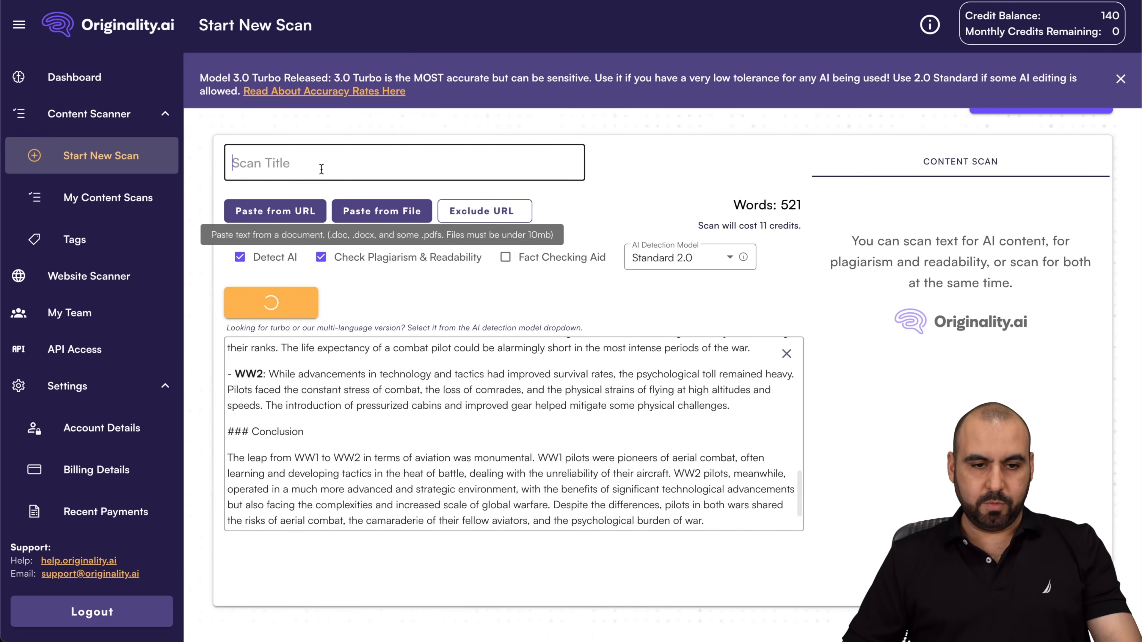
pyautogui.write('testtest')
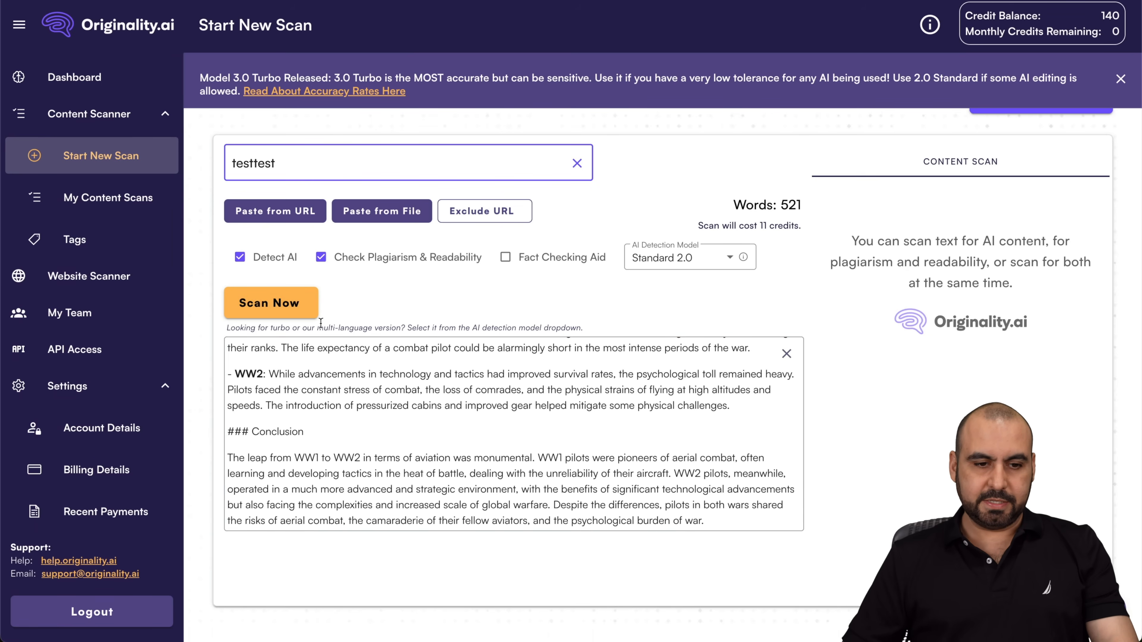
pyautogui.click(270, 303)
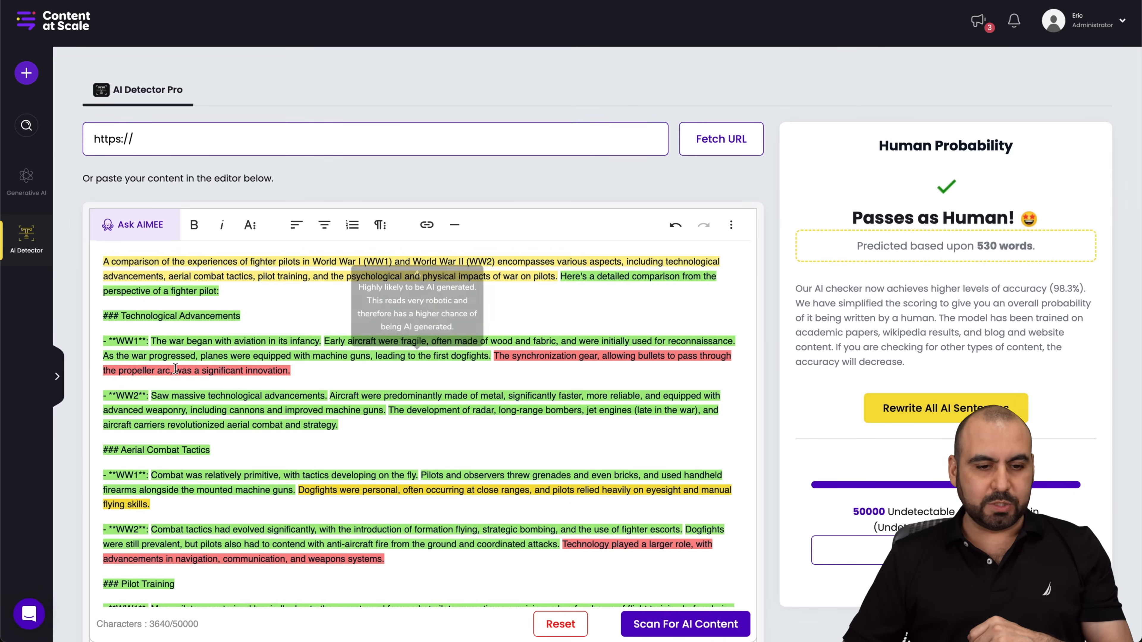
# Step: Review Content at Scale's colour-coded sentence breakdown of the original essay rated human
pyautogui.scroll(-3)
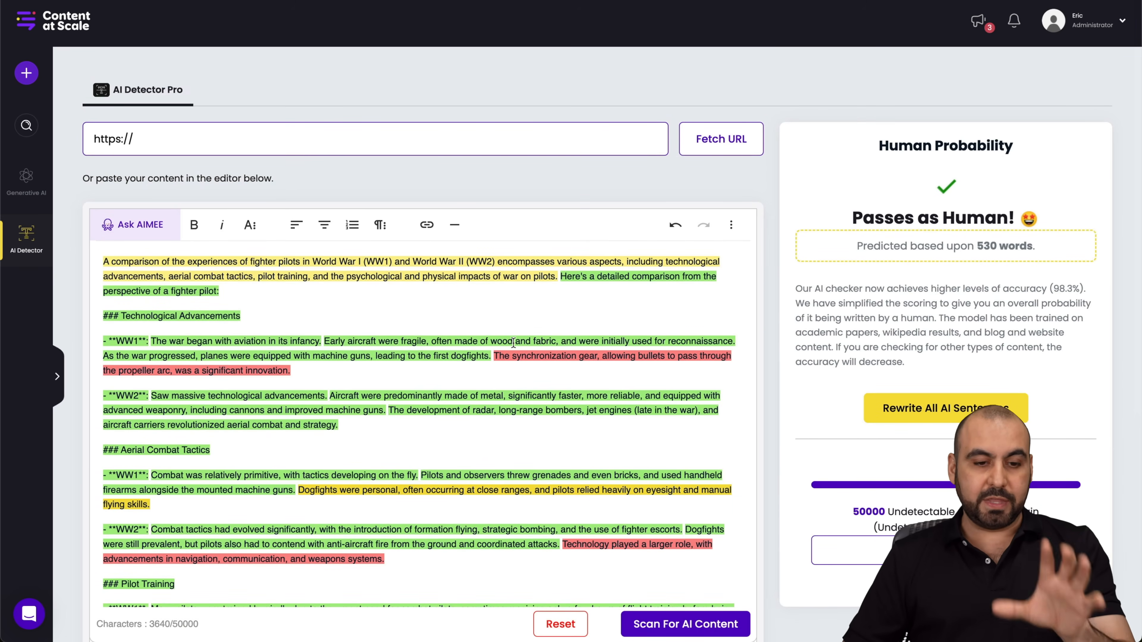
pyautogui.moveTo(543, 459)
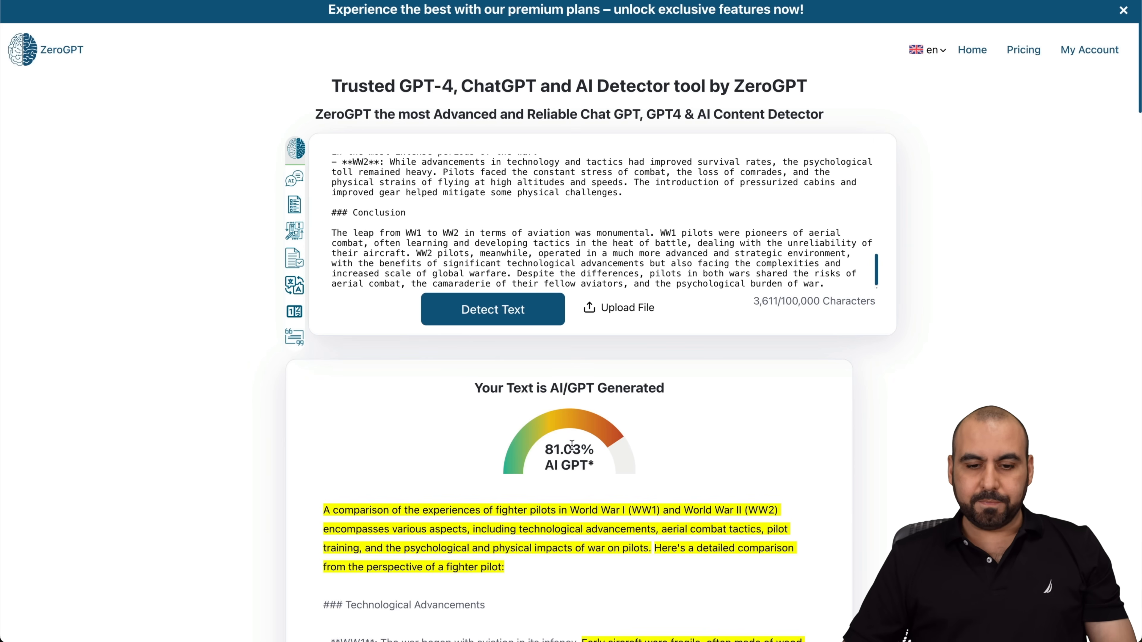
# Step: Review ZeroGPT's 81.03% AI verdict and Copyleaks' 100% AI score for the original essay
pyautogui.scroll(-3)
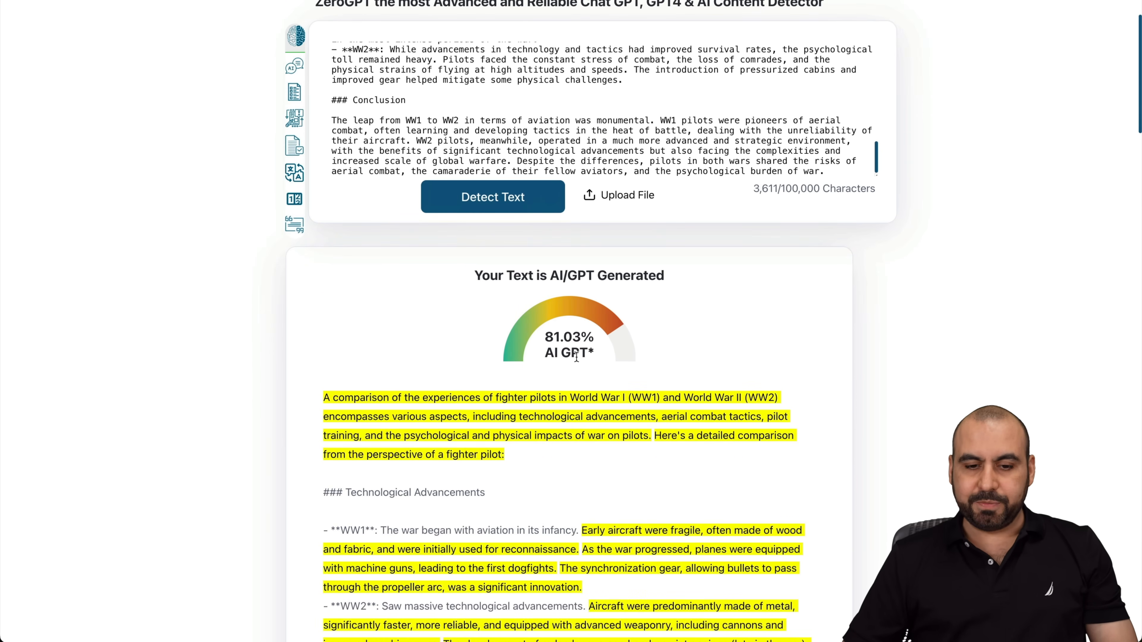
pyautogui.scroll(-3)
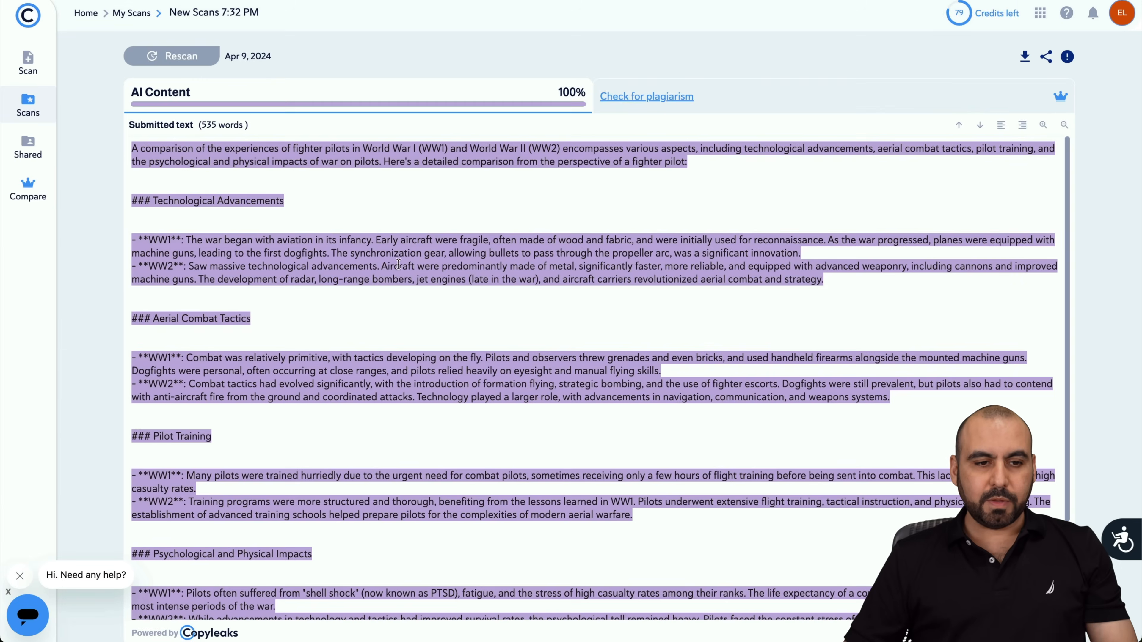
pyautogui.scroll(-3)
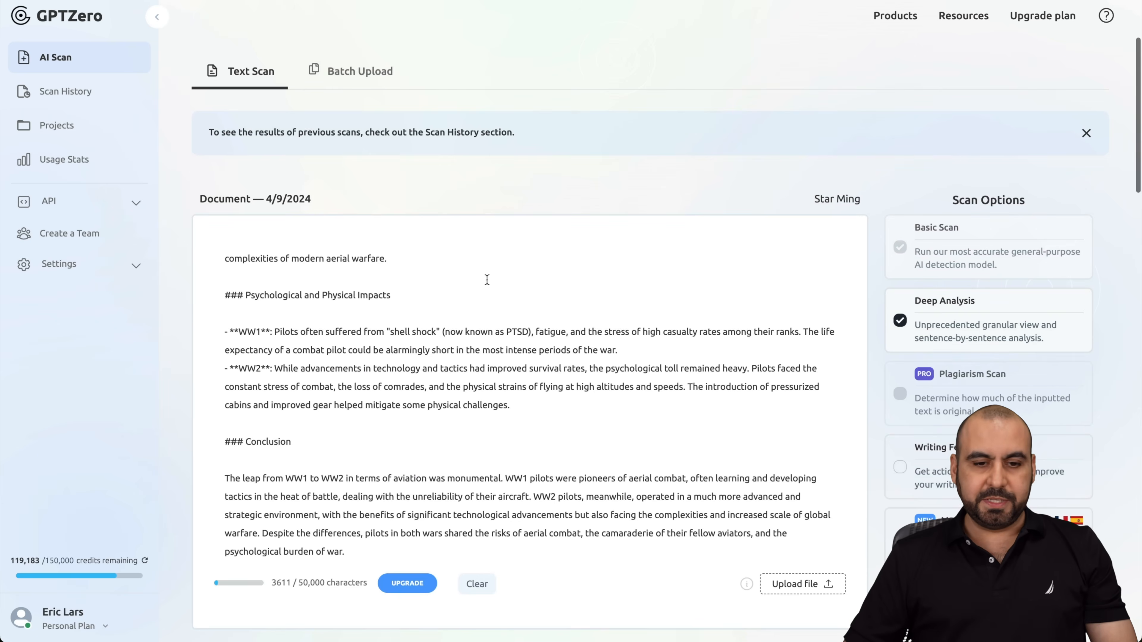
# Step: Run GPTZero's scan on the original essay, which rates it 100% AI generated
pyautogui.click(987, 52)
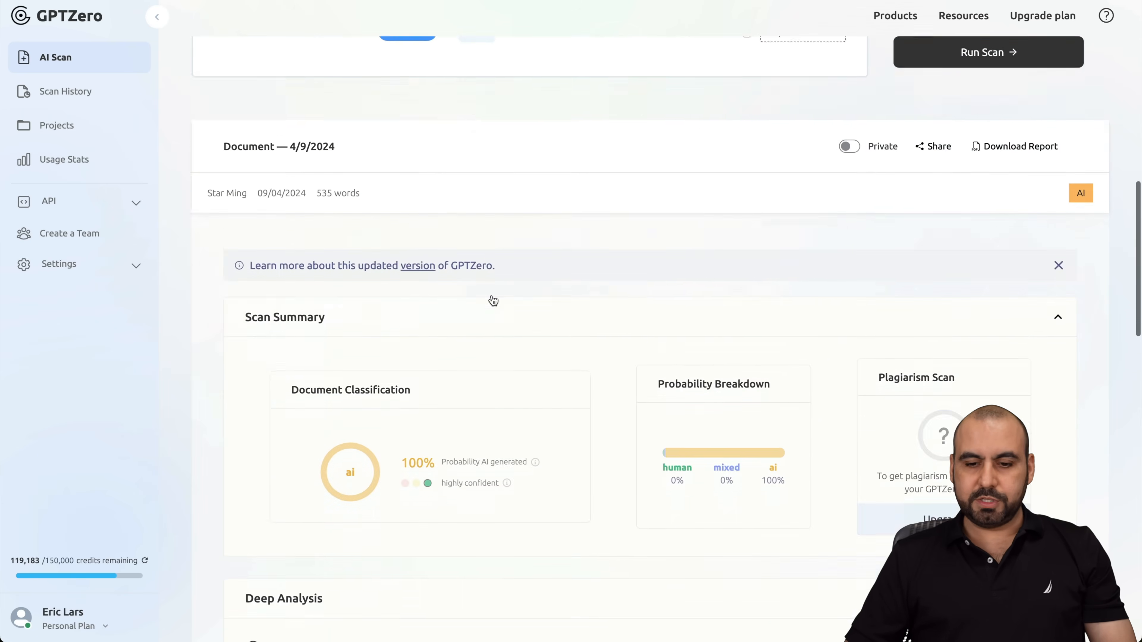
pyautogui.scroll(-3)
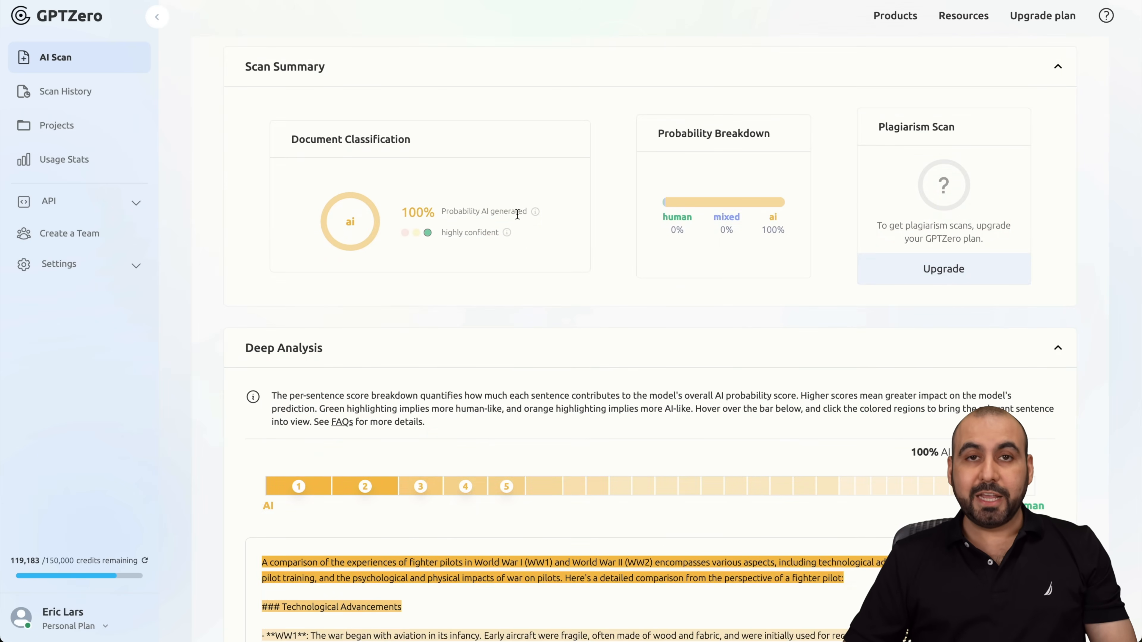
pyautogui.scroll(-3)
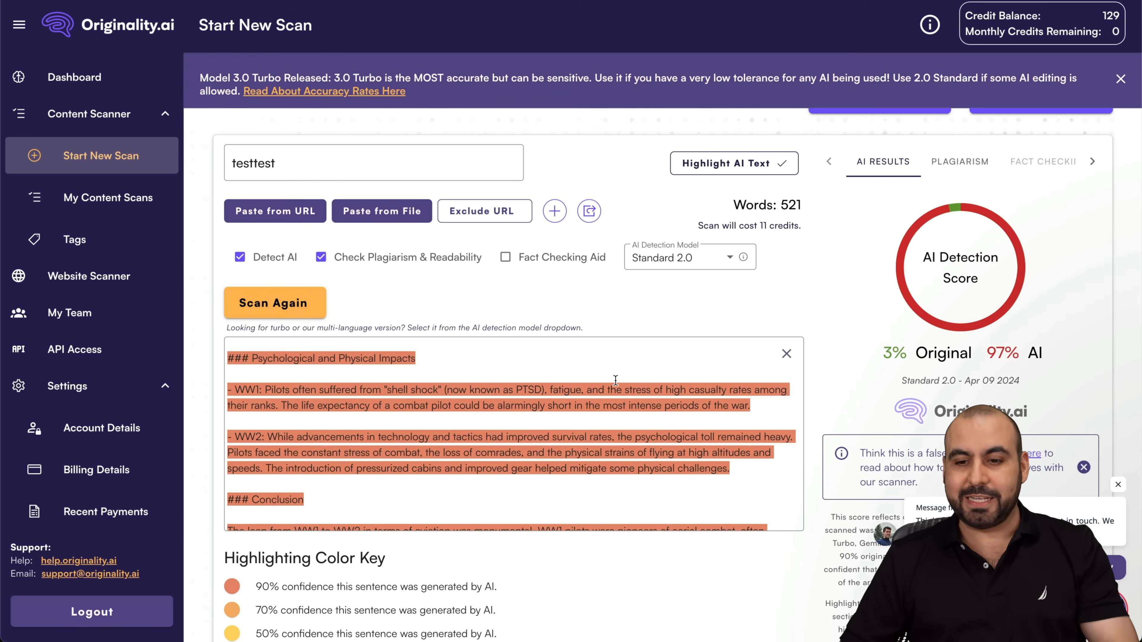
# Step: Review Originality.ai's 97% AI score, then run a Winston AI quick scan scoring 0% human
pyautogui.scroll(-3)
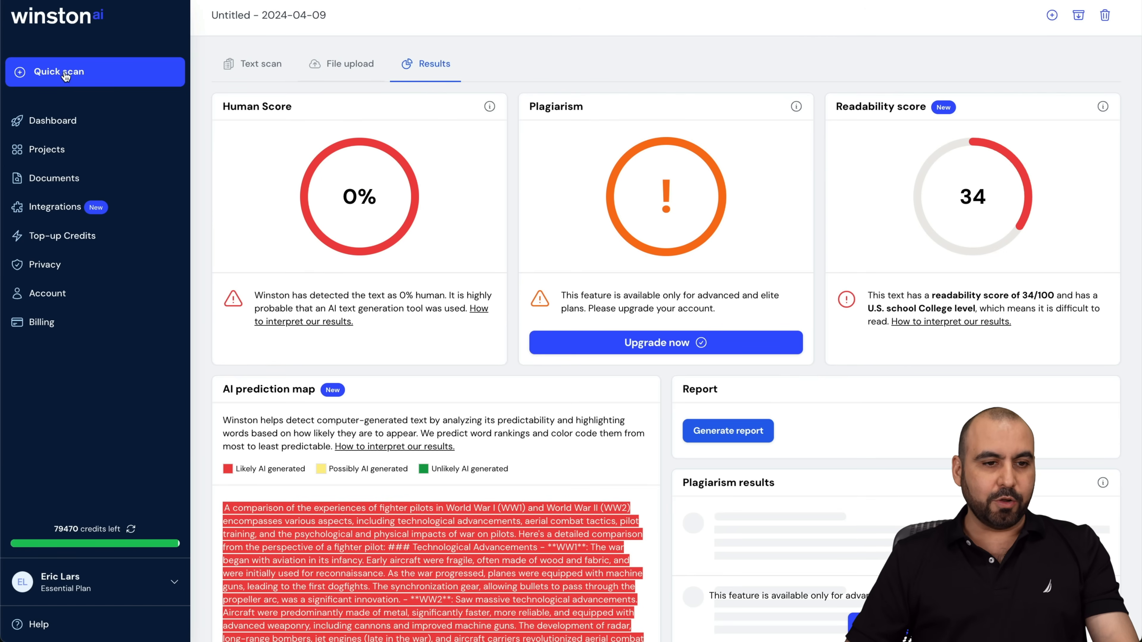
pyautogui.click(260, 63)
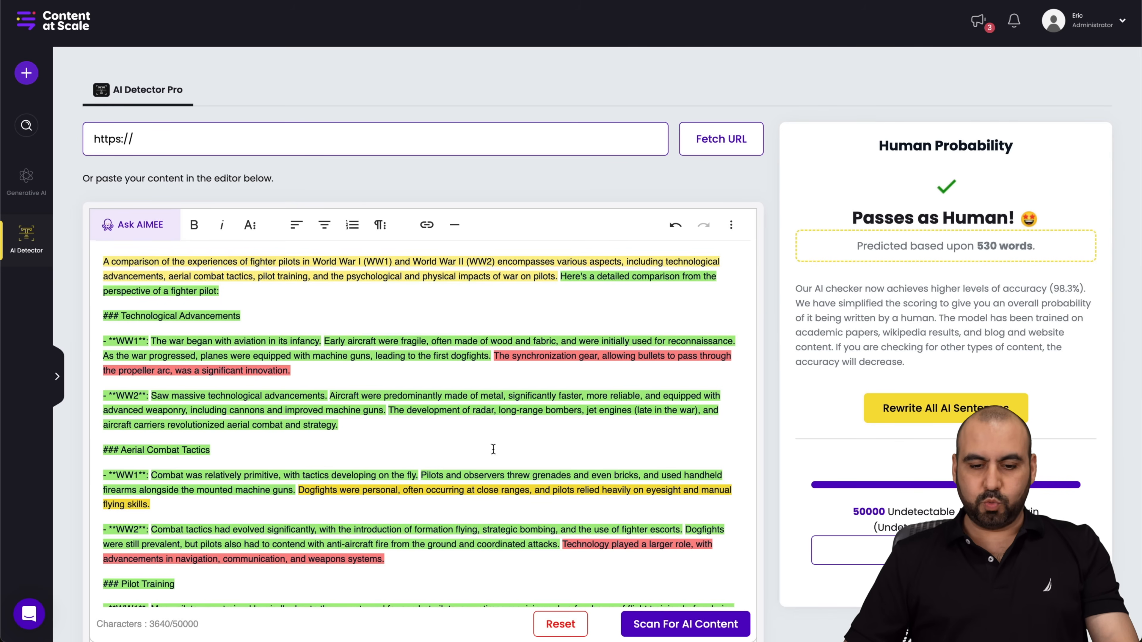
# Step: Reset the AI Detector Pro editor and confirm, clearing the original essay
pyautogui.click(559, 623)
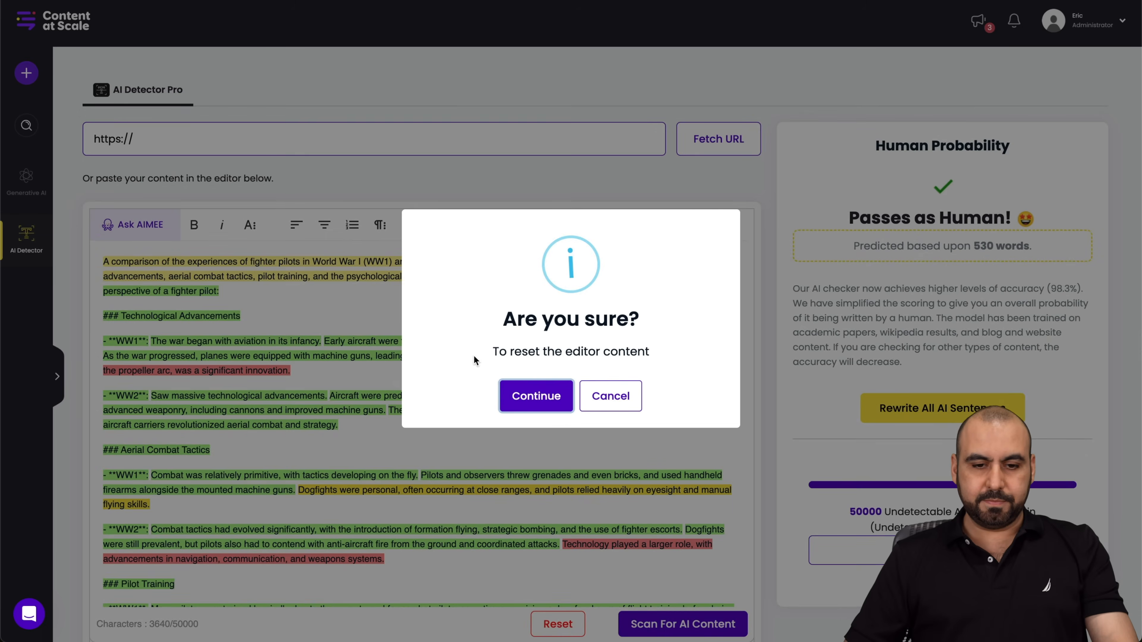
pyautogui.click(535, 396)
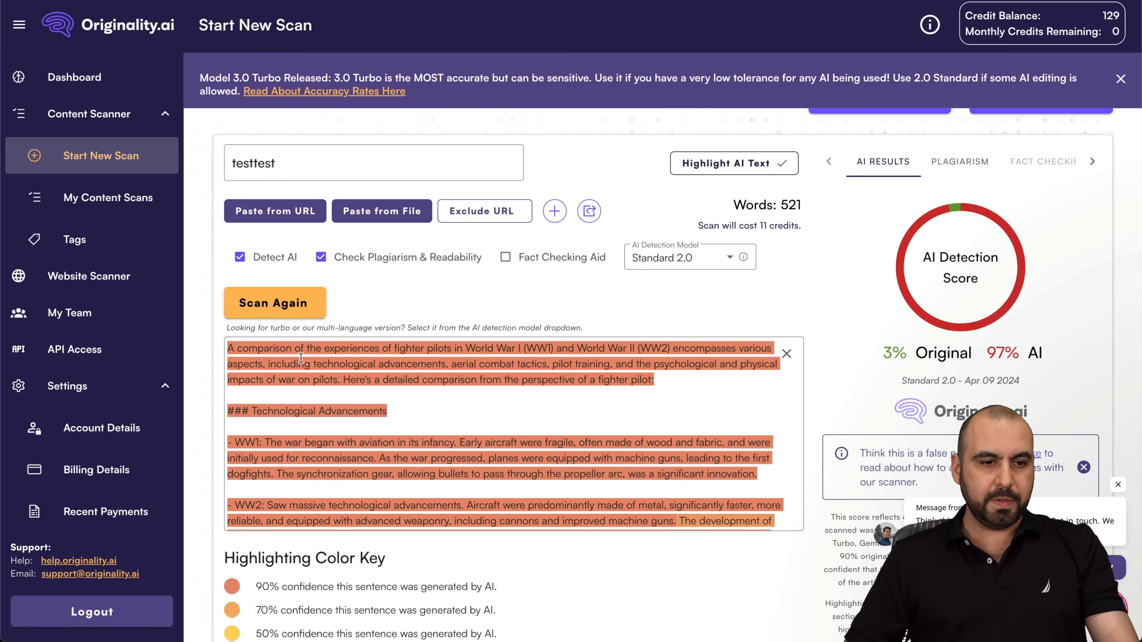
pyautogui.moveTo(100, 155)
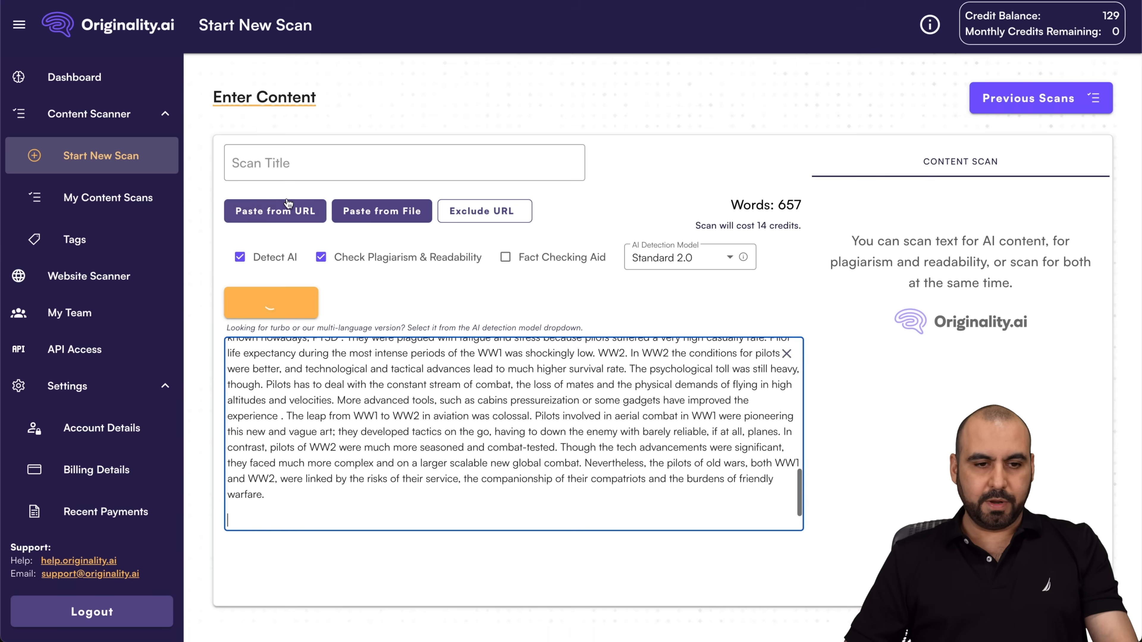
# Step: Start an Originality.ai scan titled 'test2' on the 657-word humanized essay
pyautogui.write('test2')
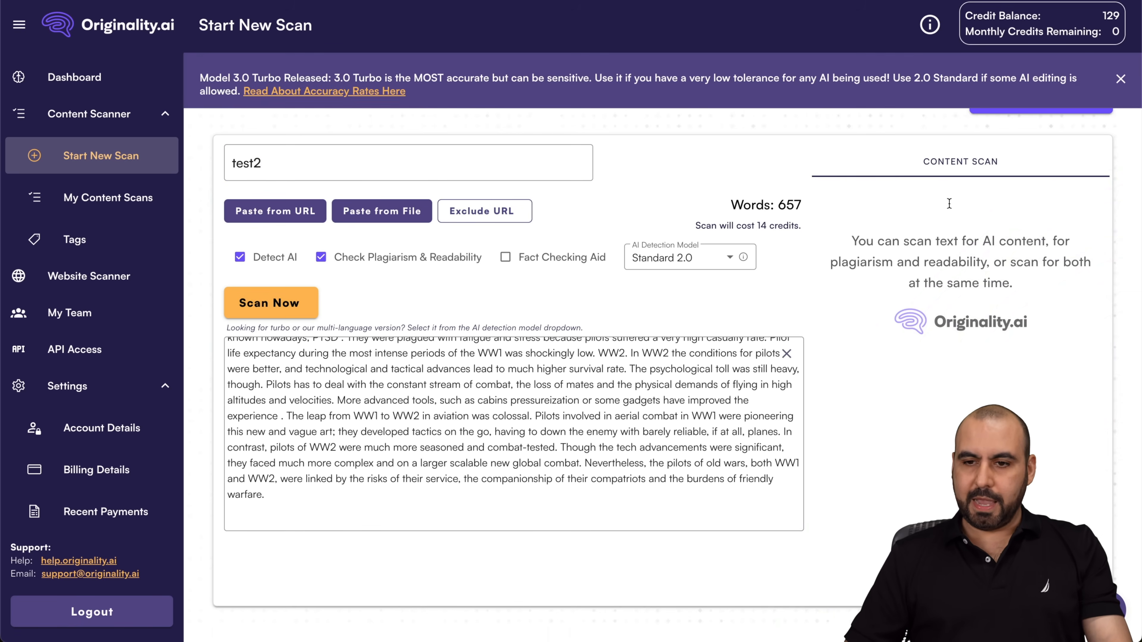
pyautogui.click(270, 302)
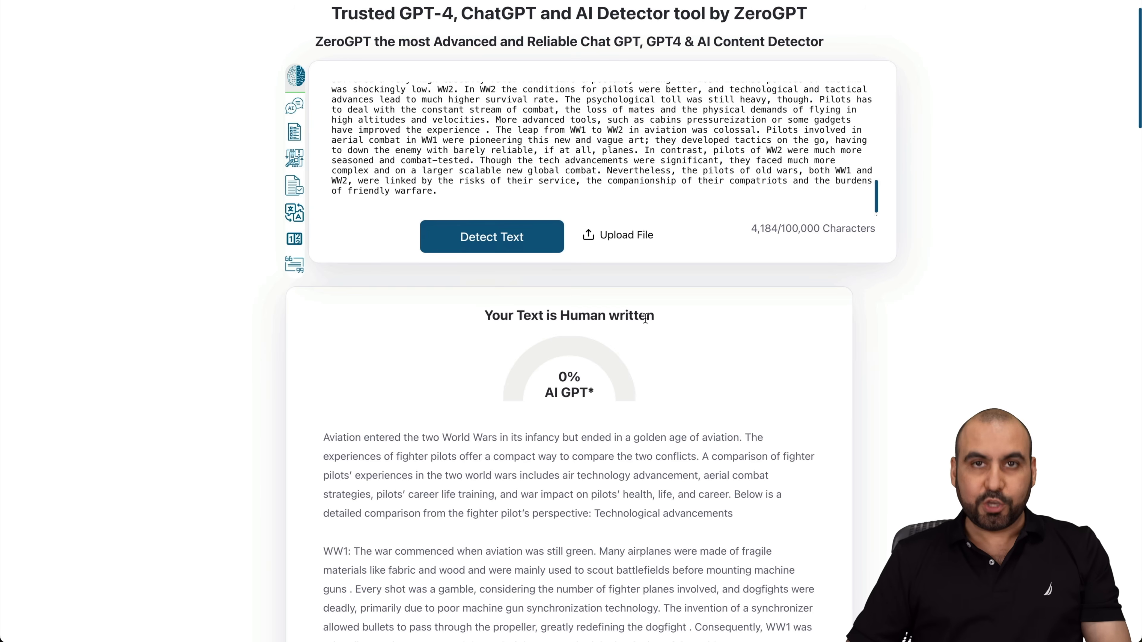
# Step: Scroll to ZeroGPT's 'Your Text is Human written' result showing 0% AI
pyautogui.scroll(-3)
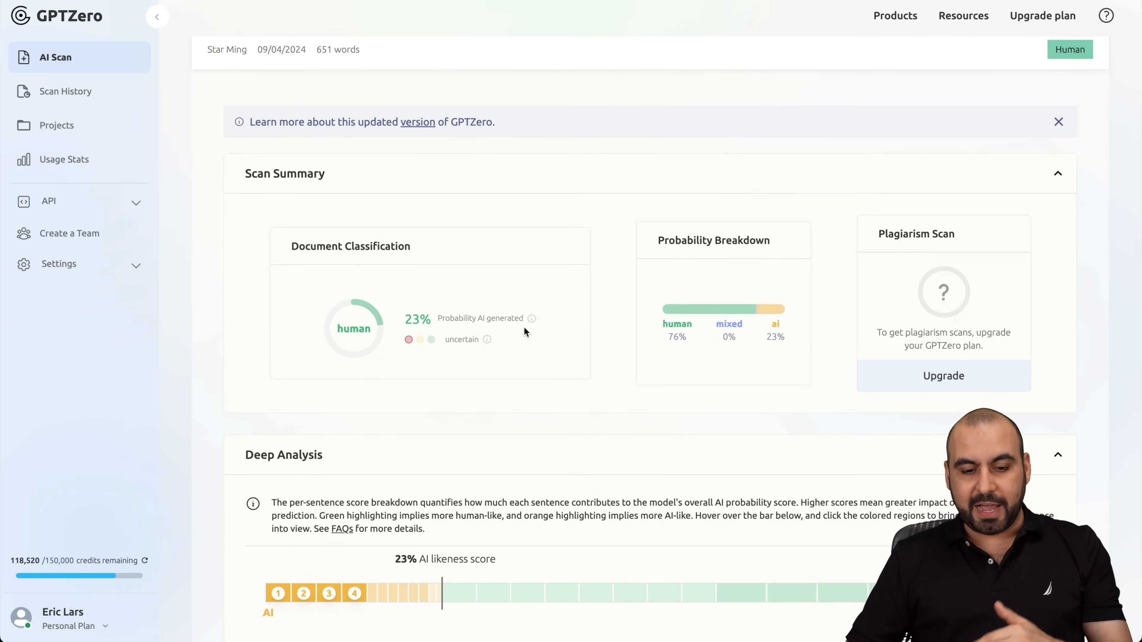
# Step: Scroll through GPTZero's Scan Summary and Deep Analysis for the 651-word document
pyautogui.scroll(-3)
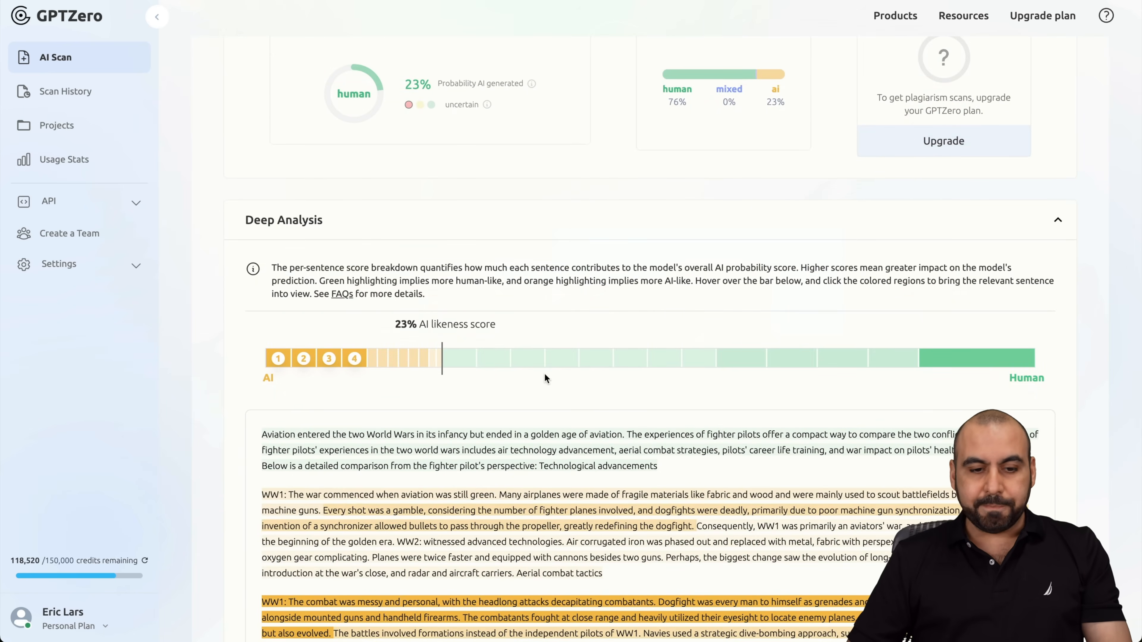
pyautogui.scroll(-3)
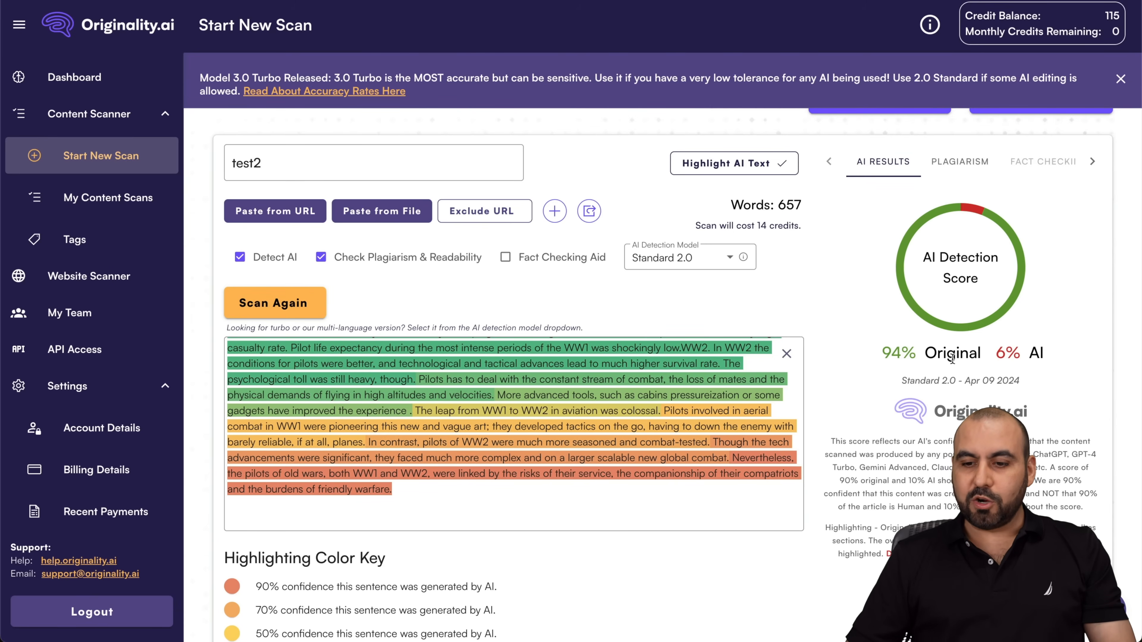
pyautogui.moveTo(681, 38)
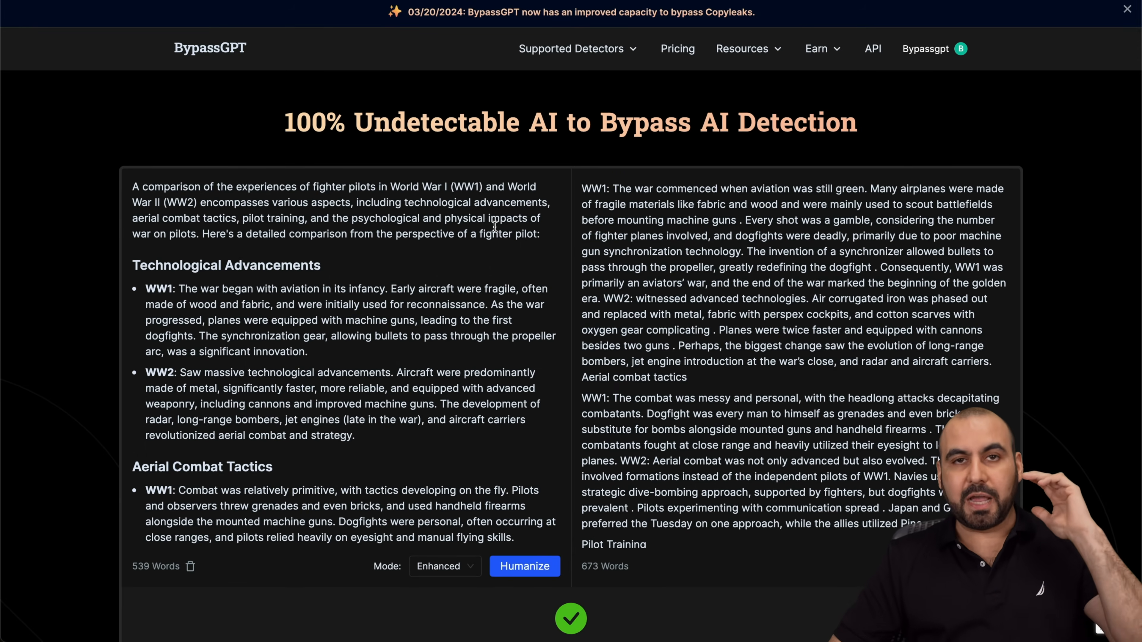
# Step: Scroll the original essay's Aerial Combat and Pilot Training sections beside the 673-word rewrite
pyautogui.scroll(-3)
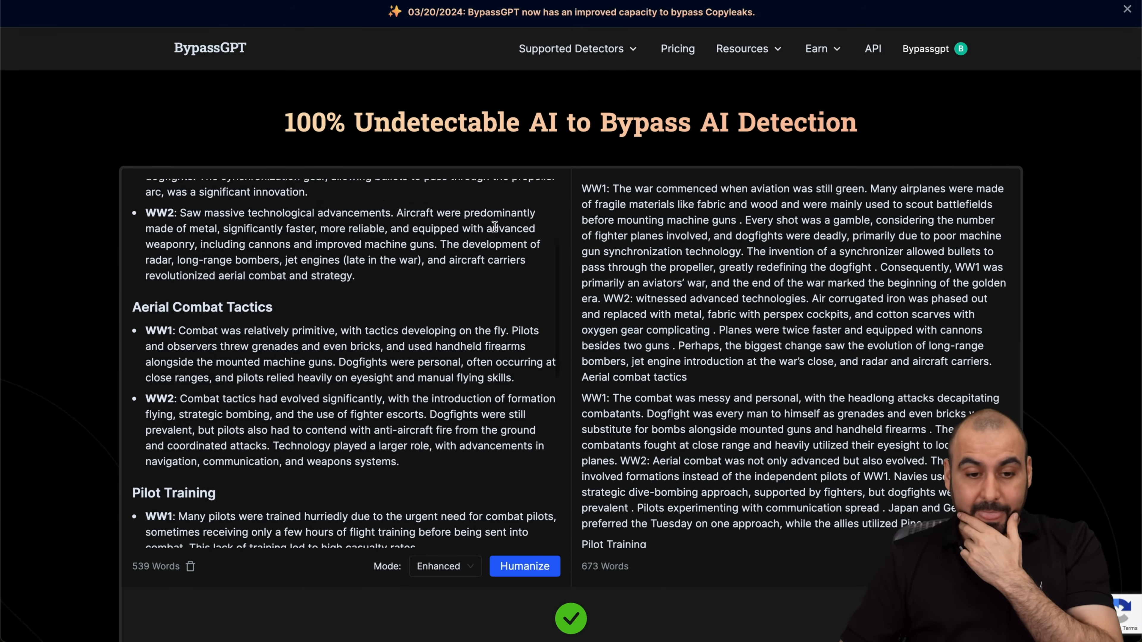
pyautogui.scroll(-3)
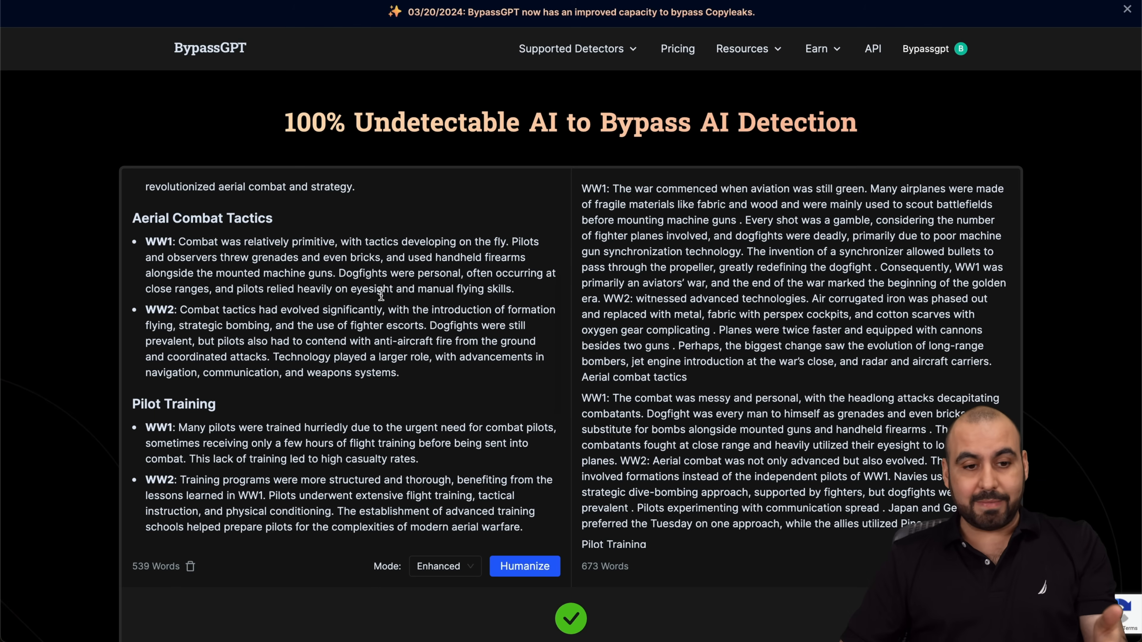